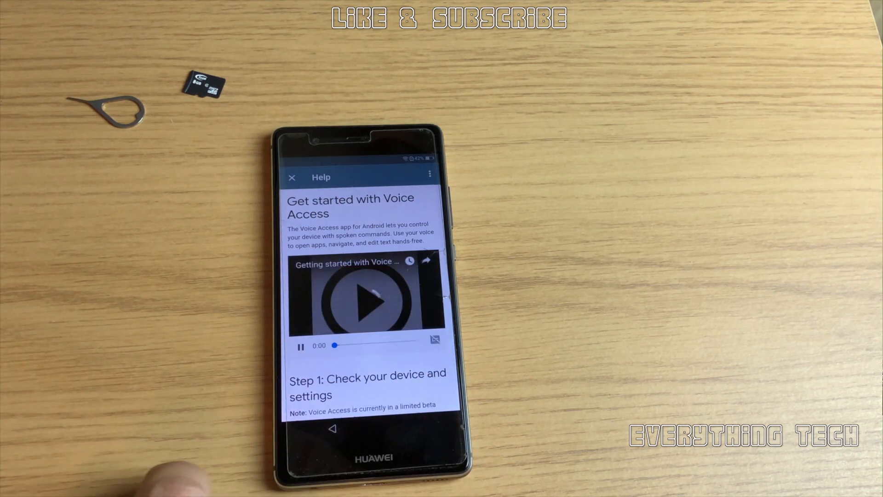
Bring up the share sheet for the Voice Access getting-started video
left_click(365, 300)
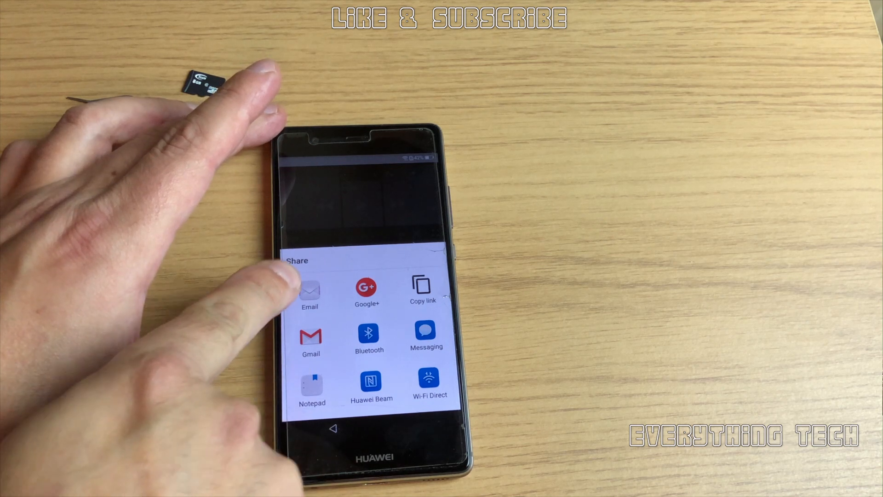
left_click(310, 292)
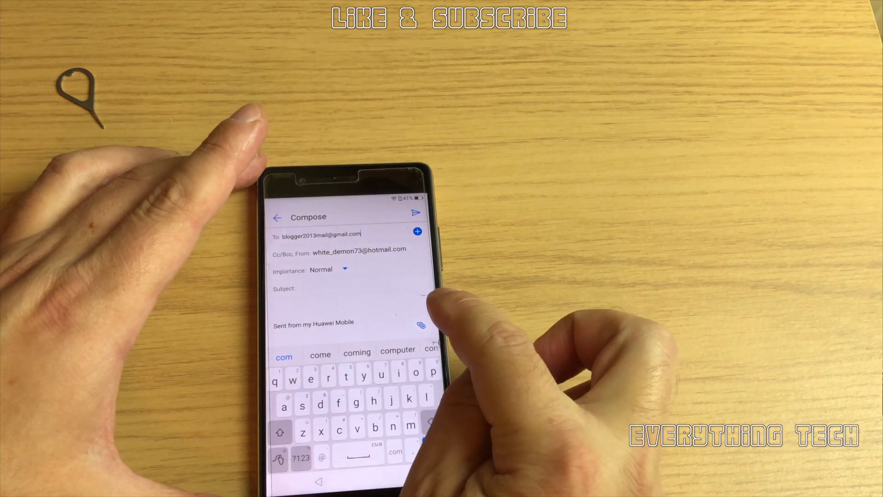
Start attaching a file to the new message via the paperclip
left_click(420, 325)
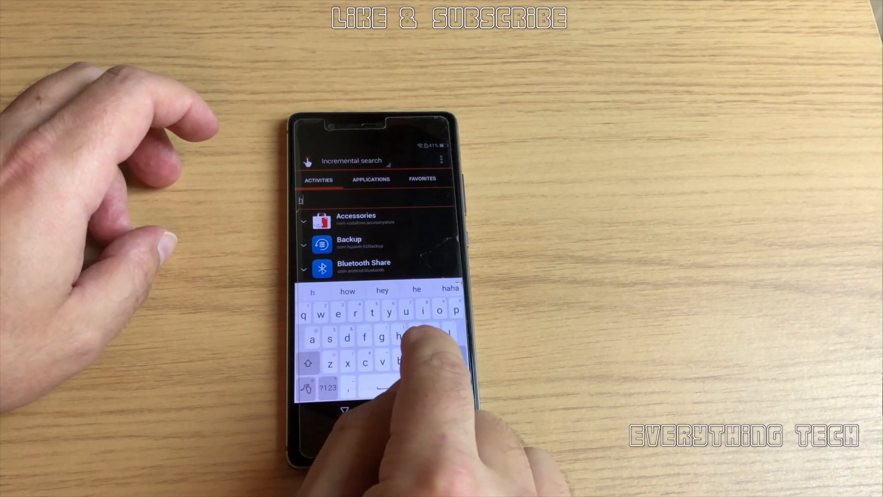
Filter the Activities search to 'huawei ho' so Huawei Home appears
type("huawei")
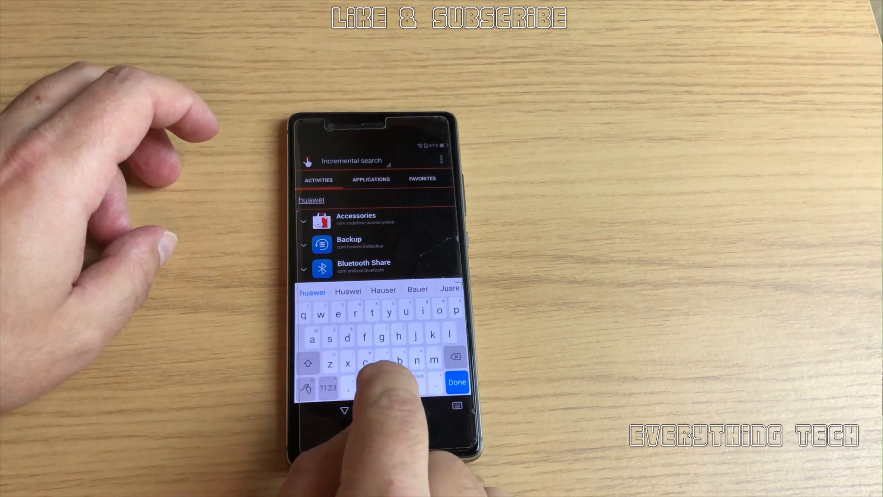
type("ho")
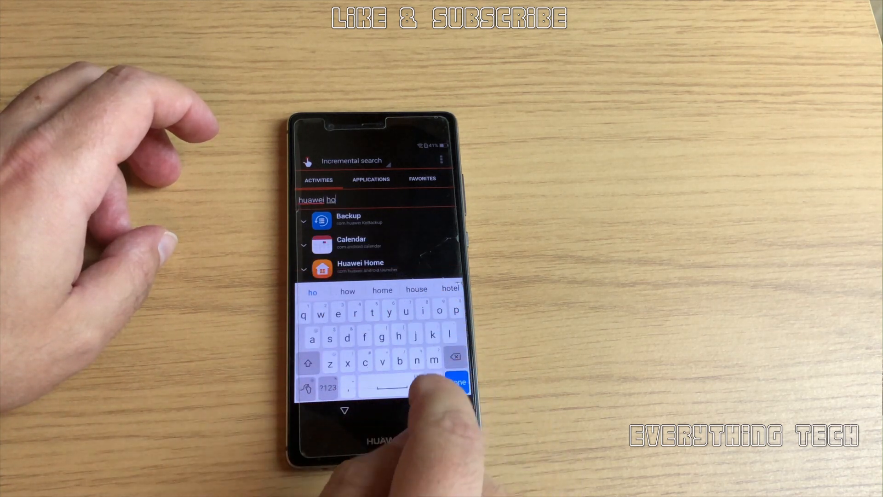